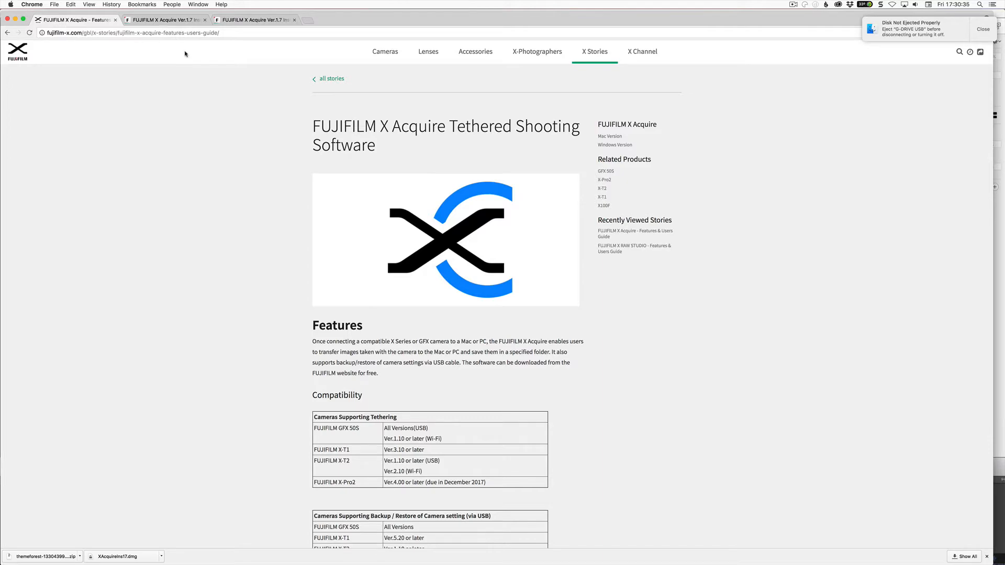
Switch to the X Acquire Ver.1.7 Installer for Macintosh page in Chrome.
left_click(164, 19)
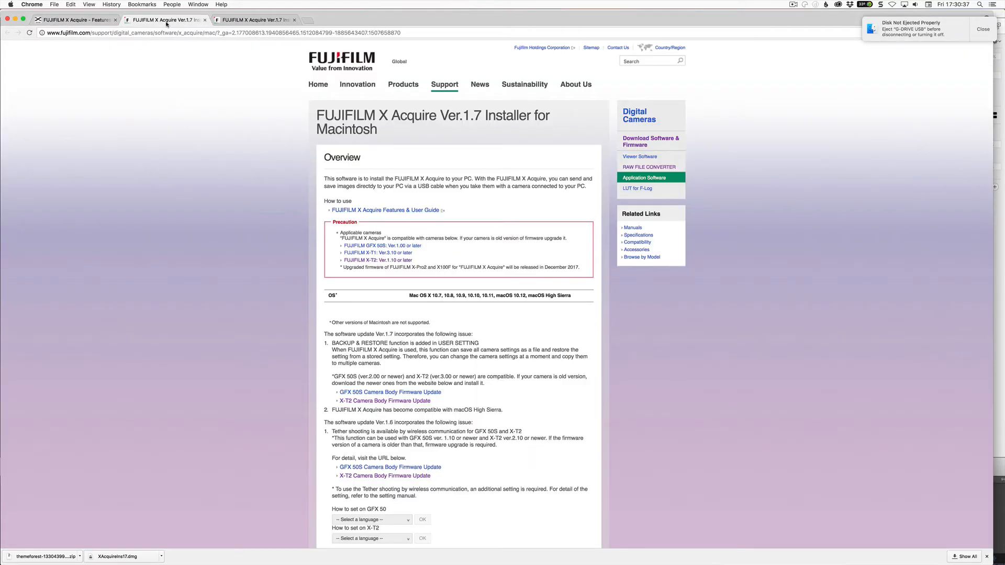
left_click(254, 19)
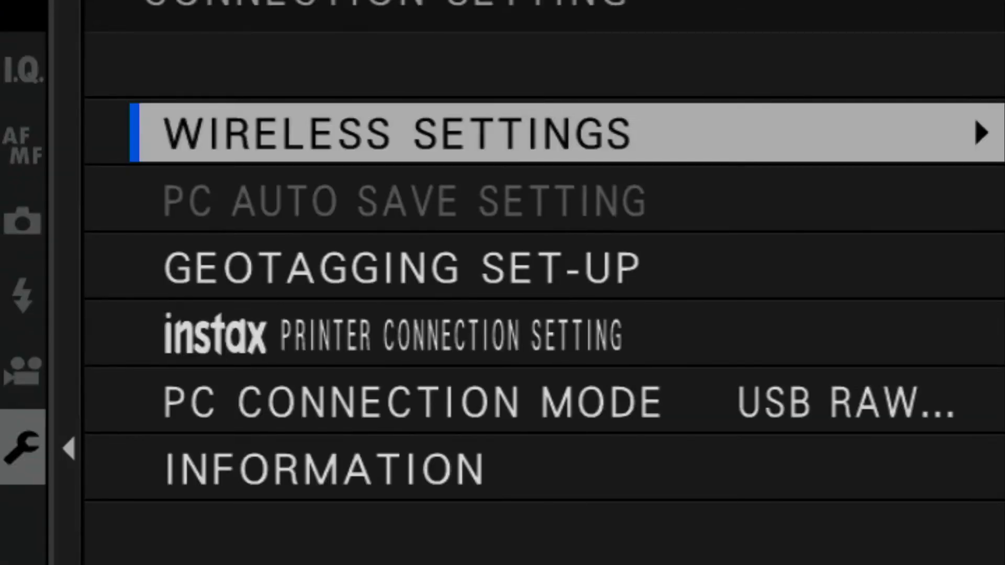
Set the X-T2's PC connection mode to USB RAW CONV./BACKUP RESTORE.
left_click(410, 402)
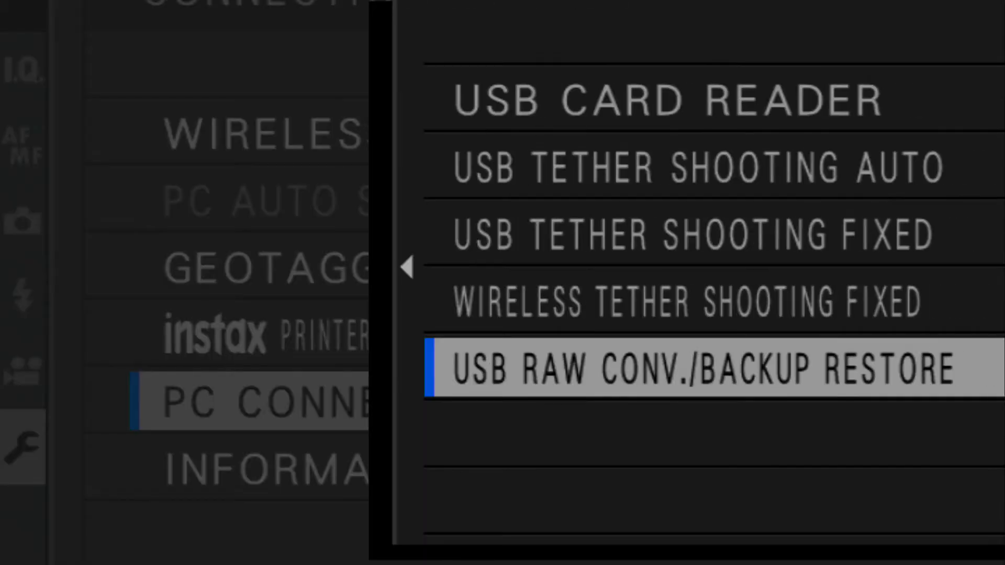
key("up")
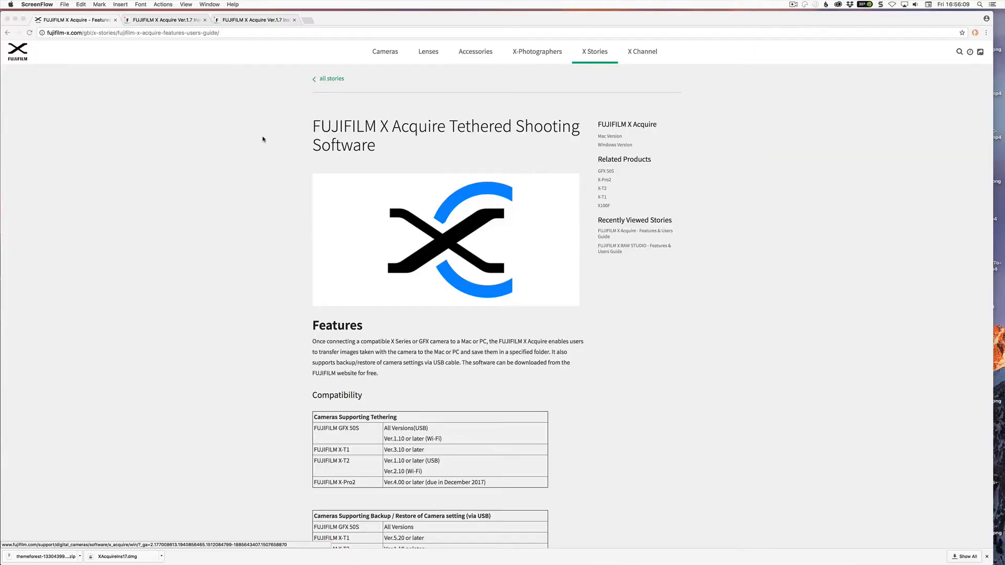
Open Finder, browse to Applications, and start FUJIFILM X Acquire.
left_click(11, 5)
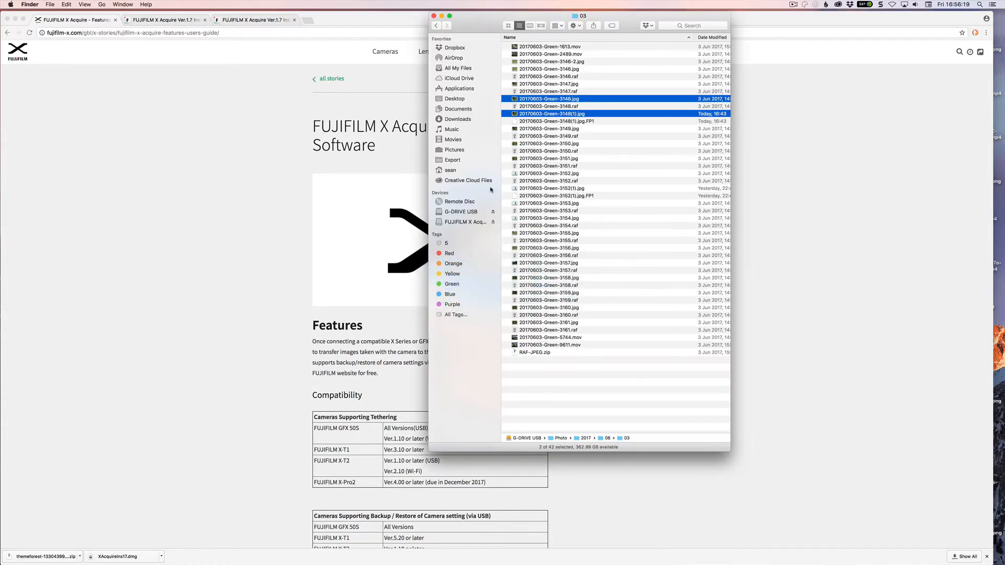
left_click(457, 88)
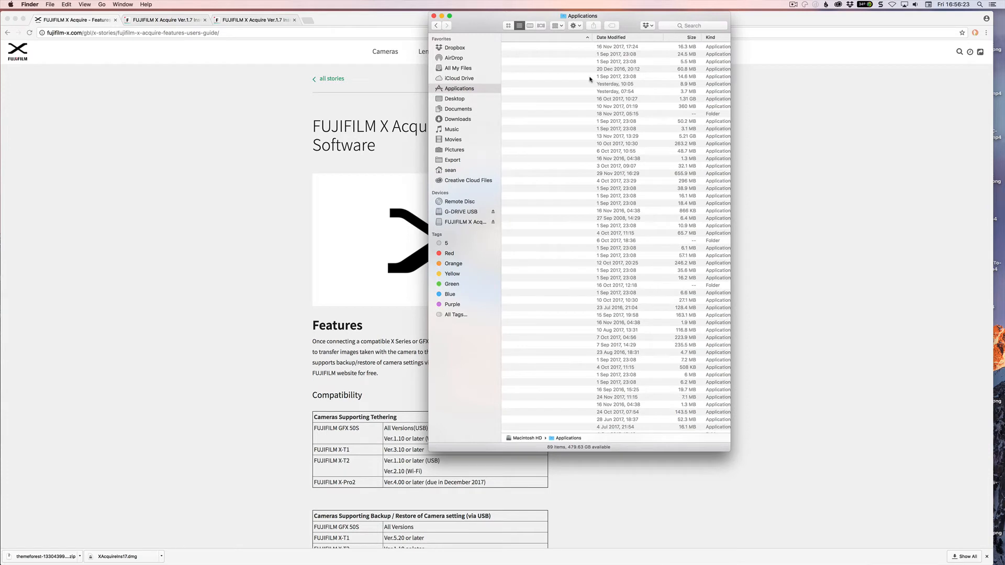
left_click(608, 185)
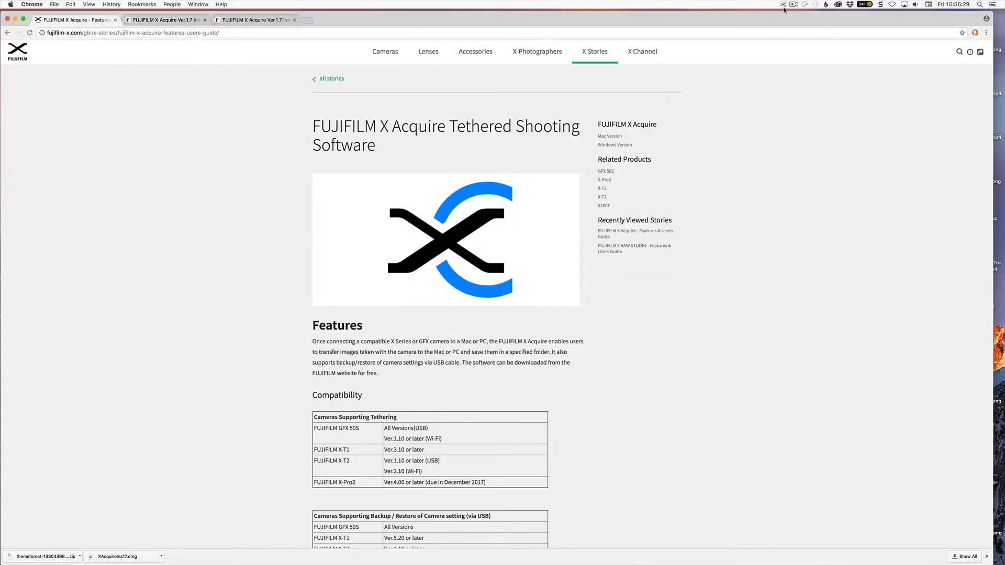
mouse_move(783, 6)
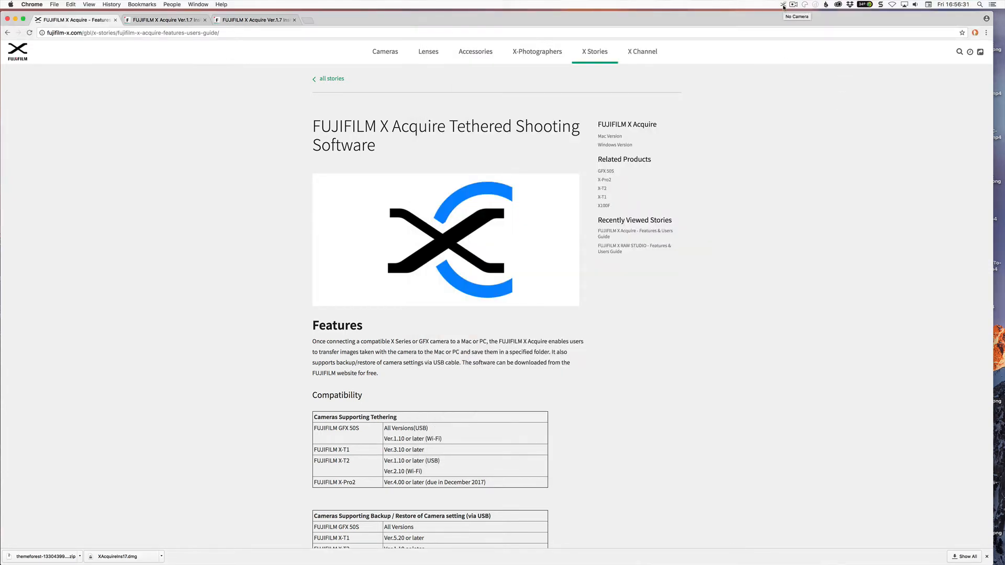
Choose 'Specify destination folder...' from the X Acquire menu-bar icon.
left_click(782, 5)
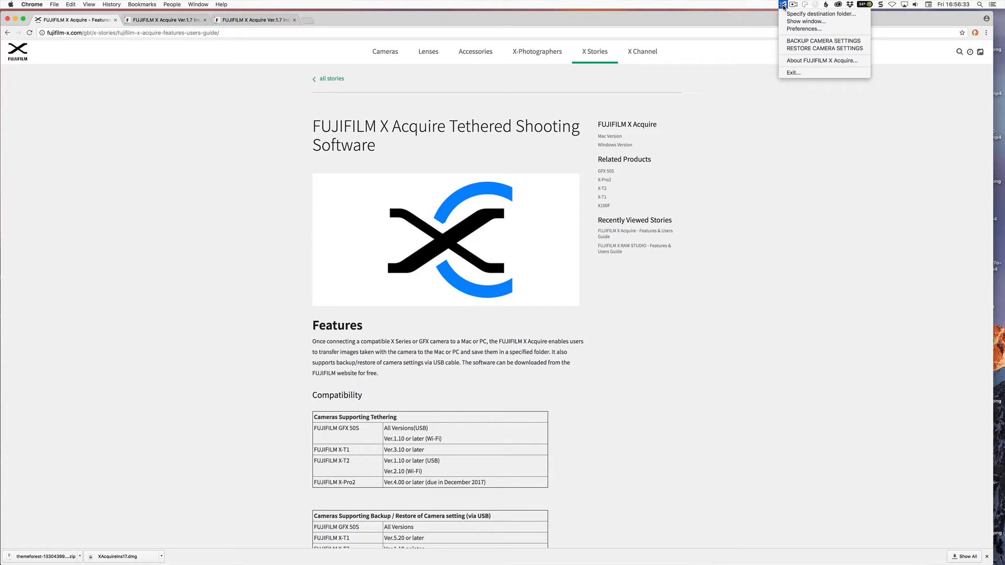
mouse_move(763, 48)
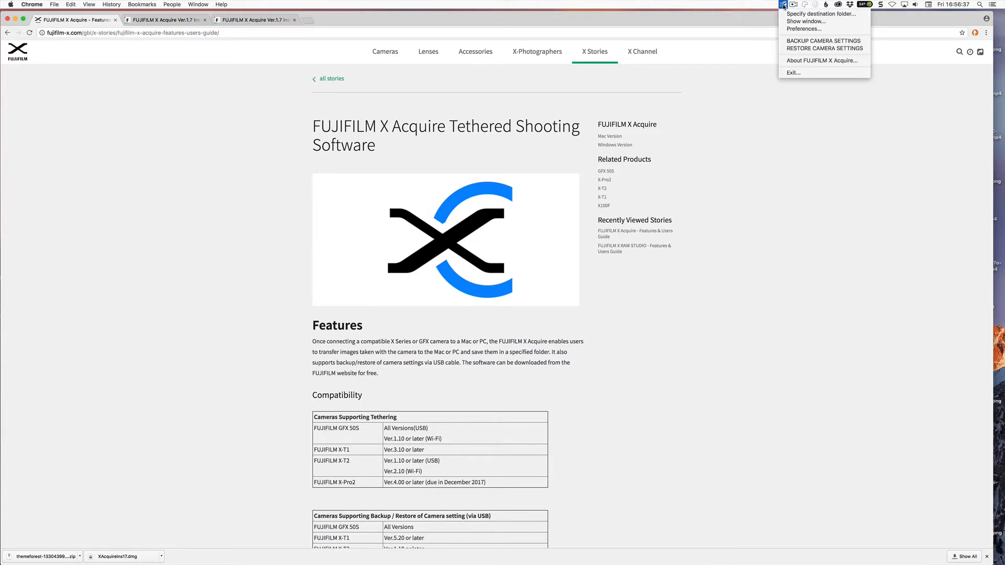
mouse_move(821, 14)
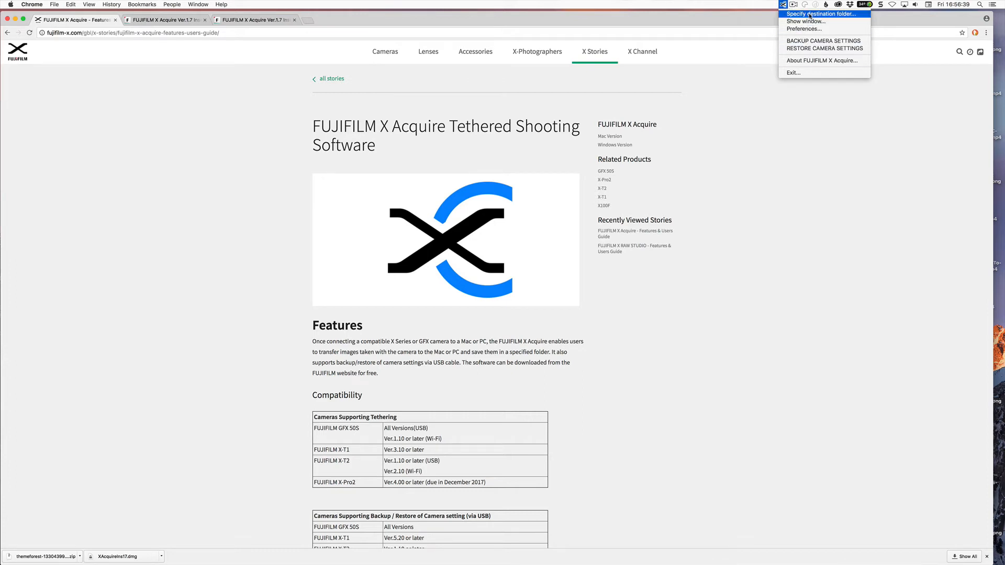
left_click(821, 14)
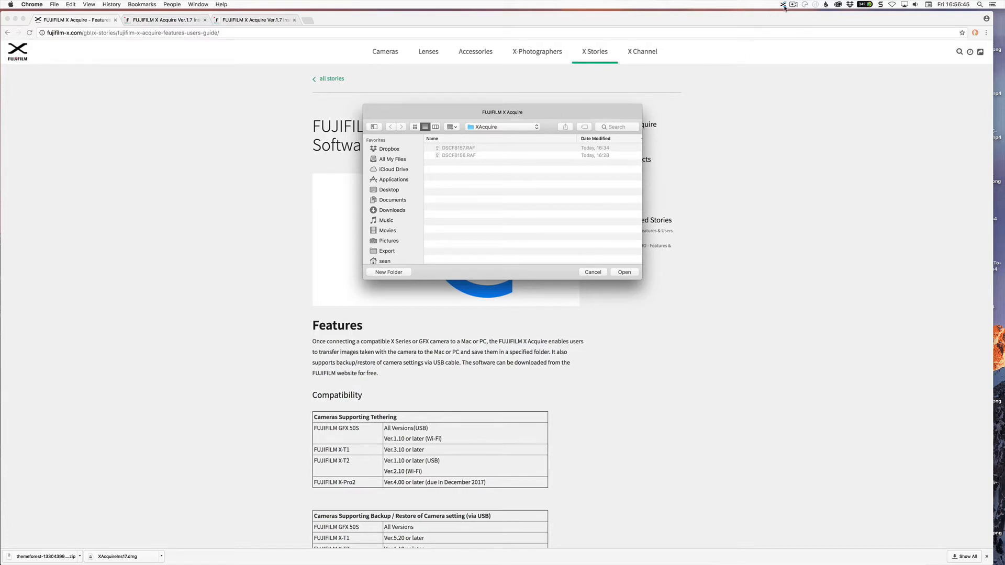
Confirm the XAcquire folder as destination and reopen the X Acquire menu.
left_click(783, 5)
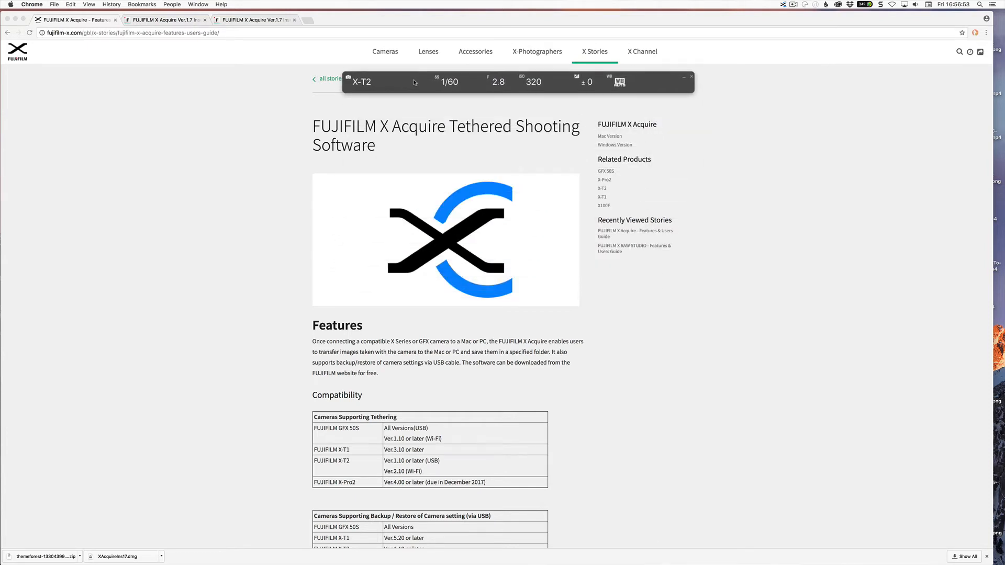
mouse_move(798, 52)
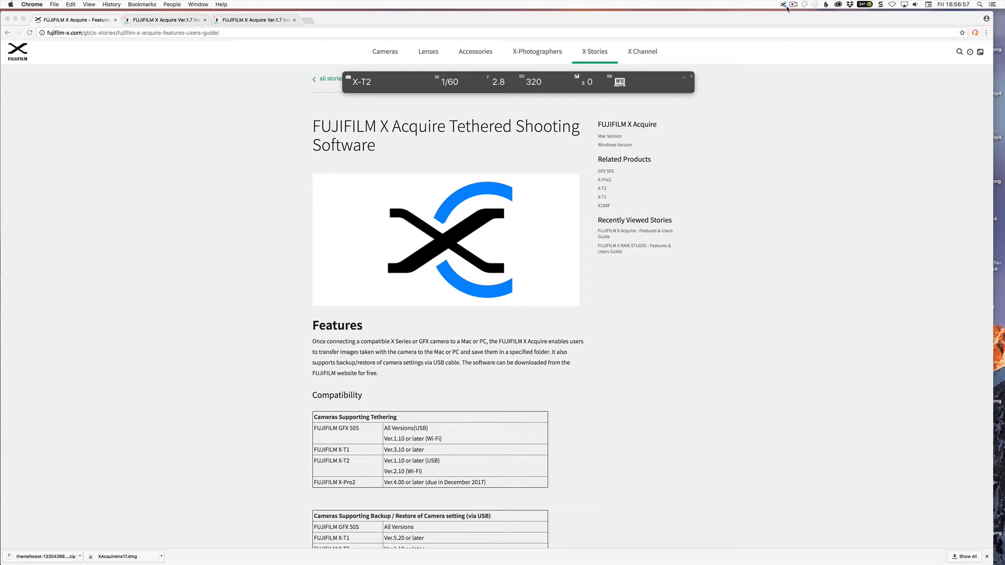
left_click(782, 4)
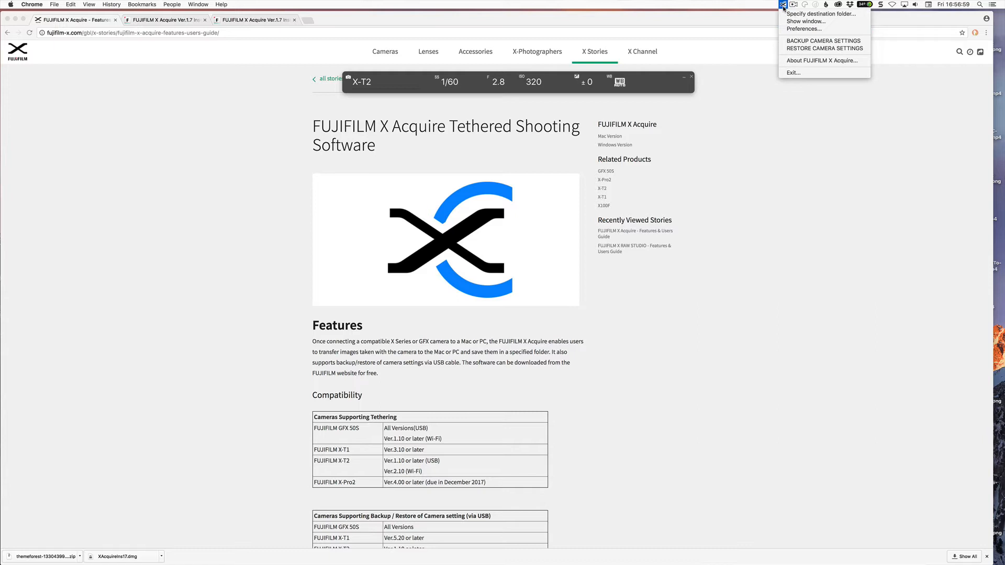
left_click(803, 28)
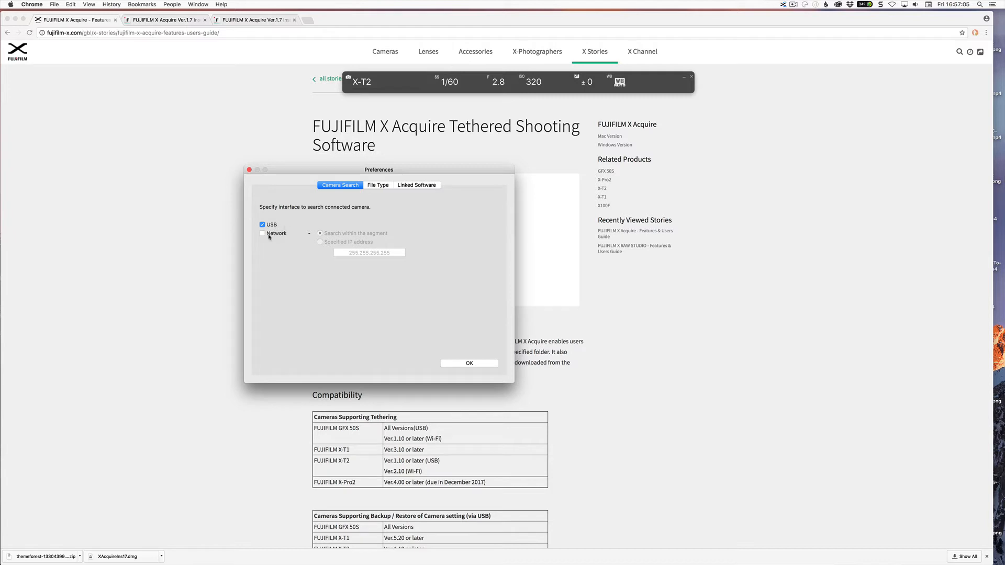
mouse_move(406, 220)
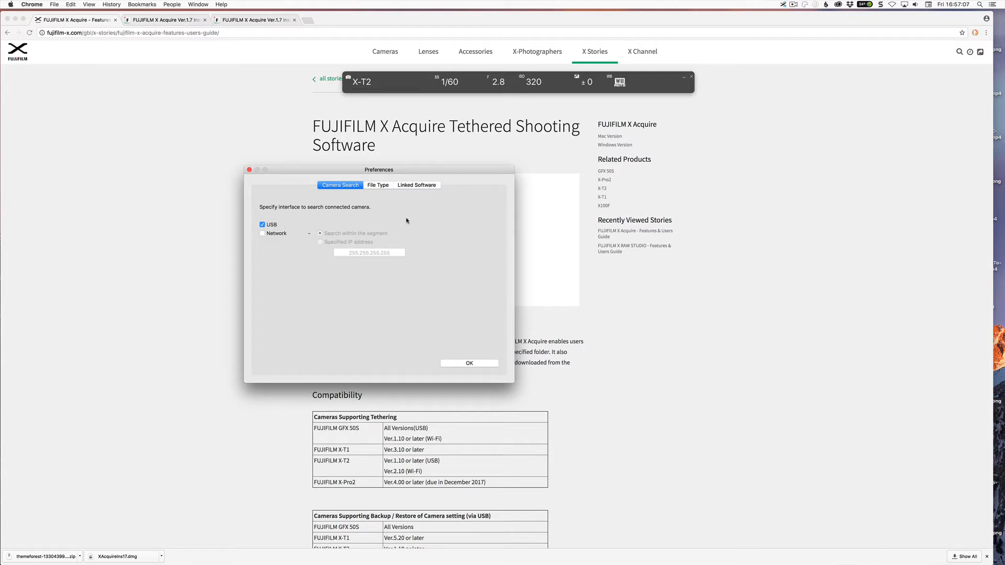
left_click(376, 185)
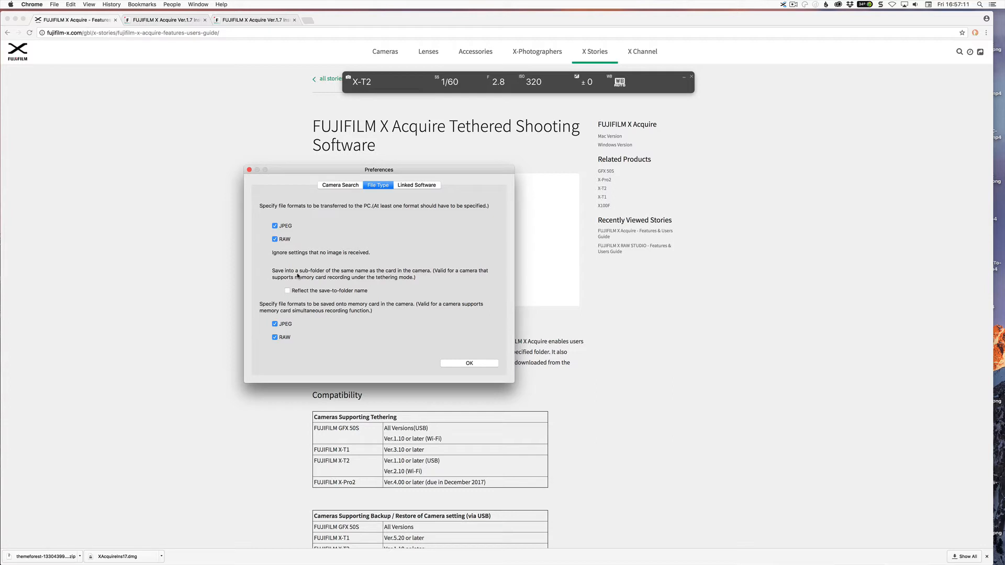
mouse_move(289, 348)
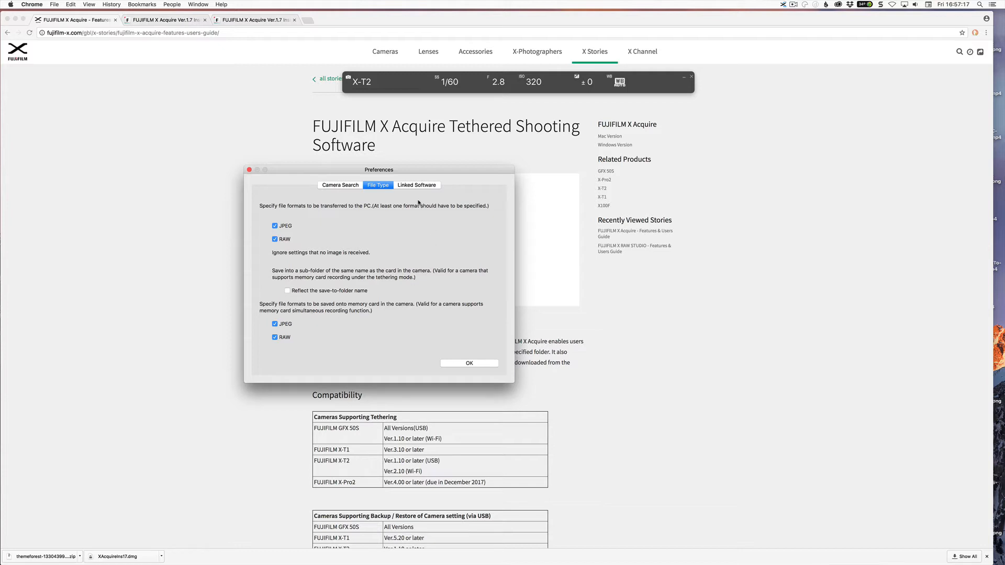
left_click(416, 186)
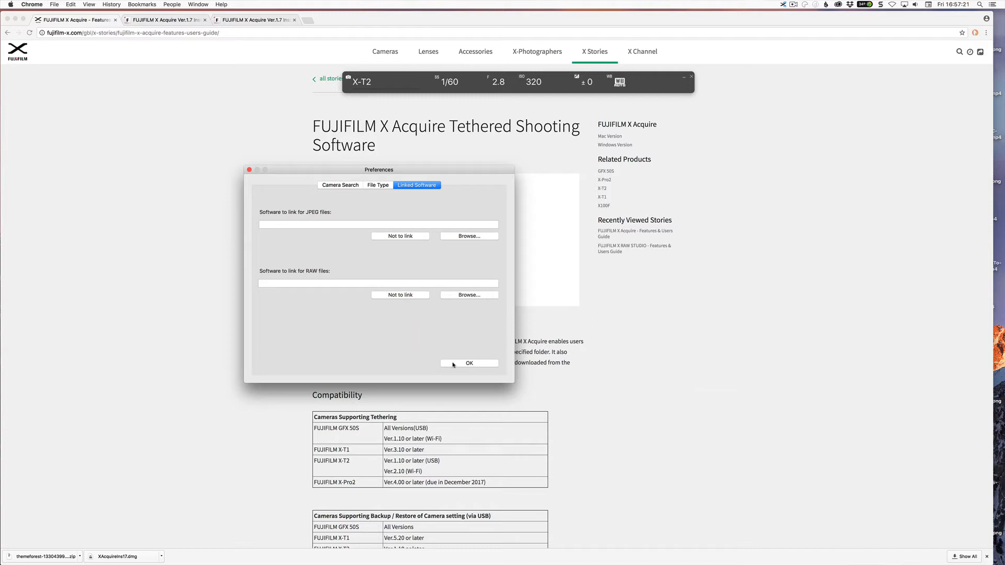
left_click(468, 362)
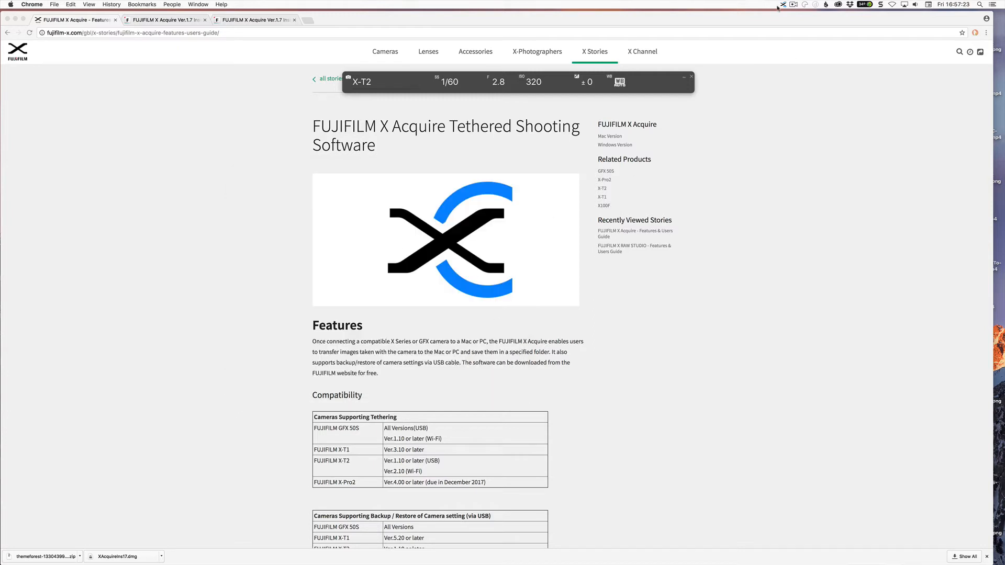
Open the X Acquire menu-bar options to choose BACKUP CAMERA SETTINGS.
left_click(781, 4)
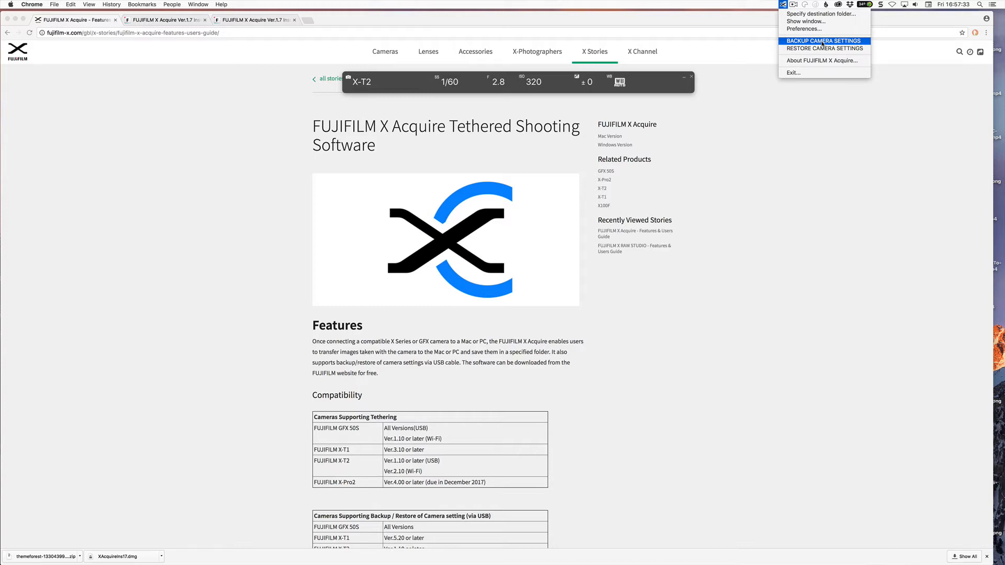
mouse_move(825, 48)
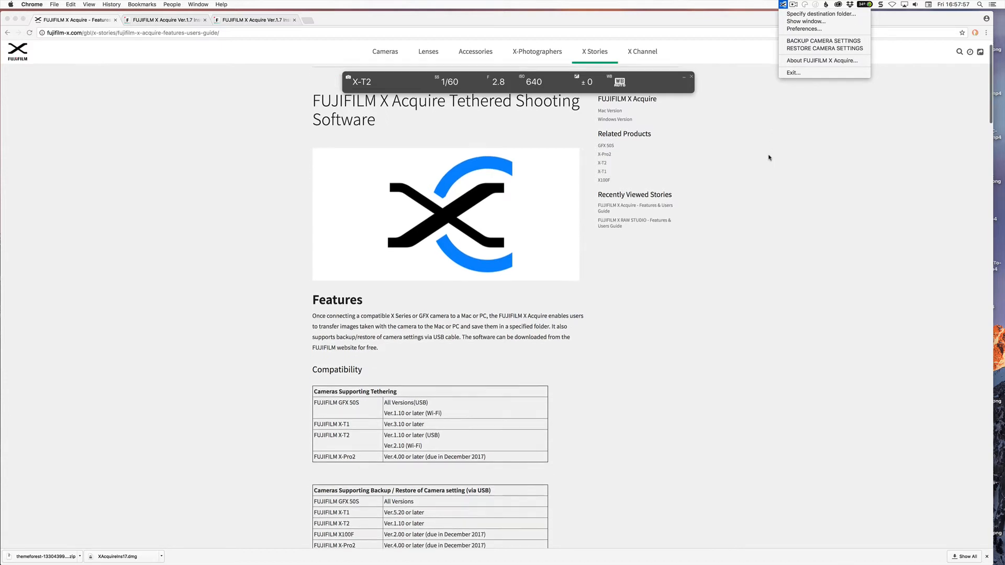
scroll("down", 3)
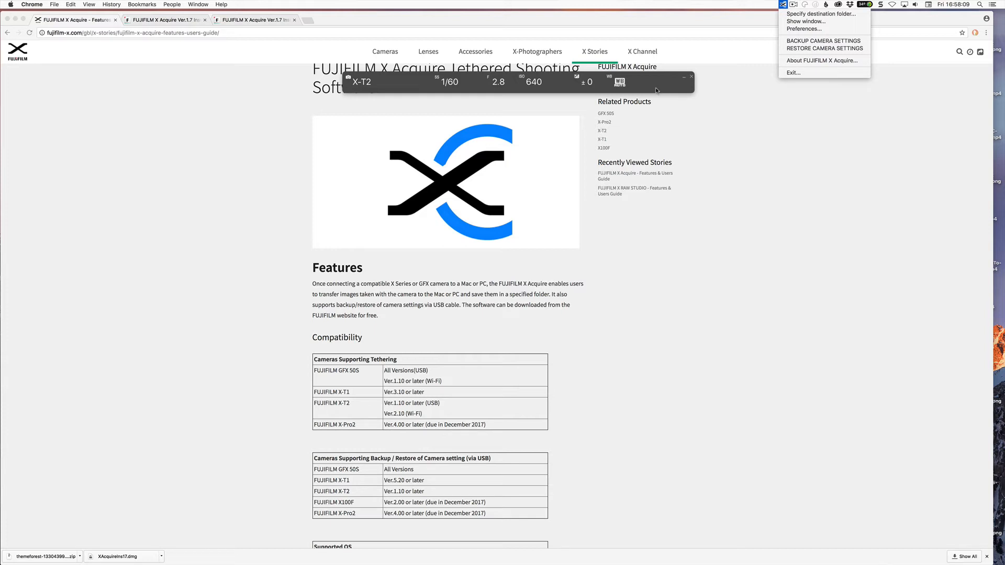
mouse_move(659, 89)
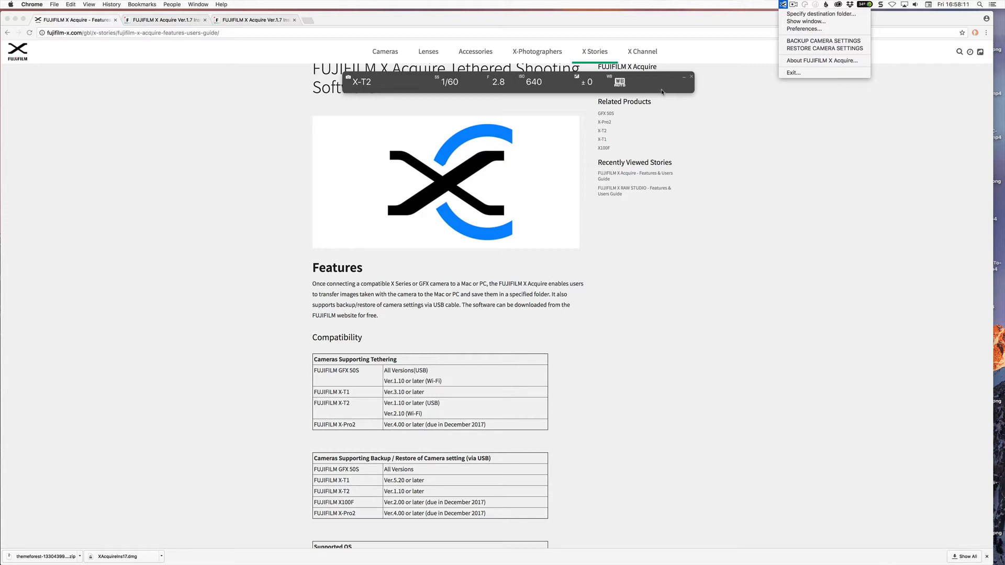
mouse_move(671, 91)
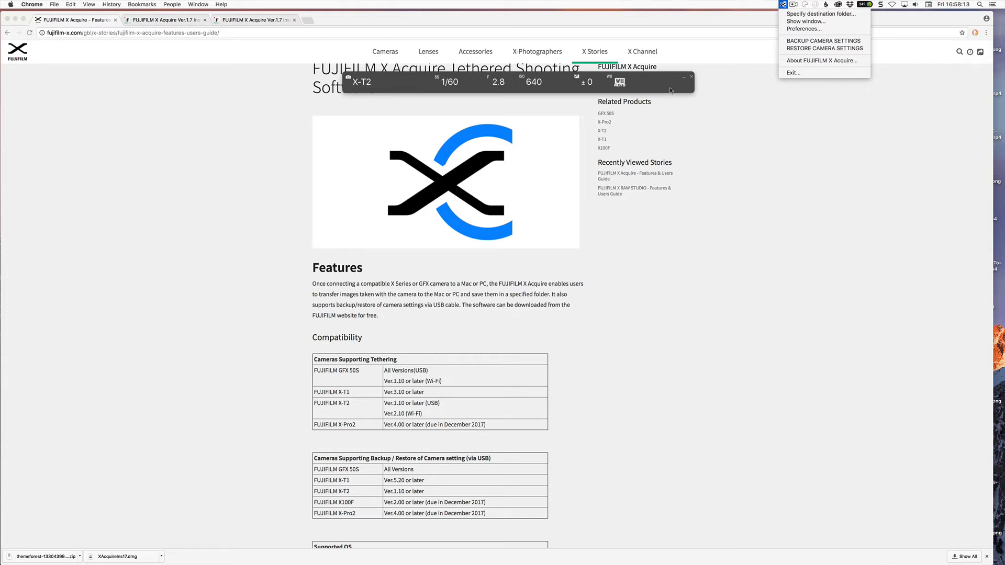
mouse_move(649, 83)
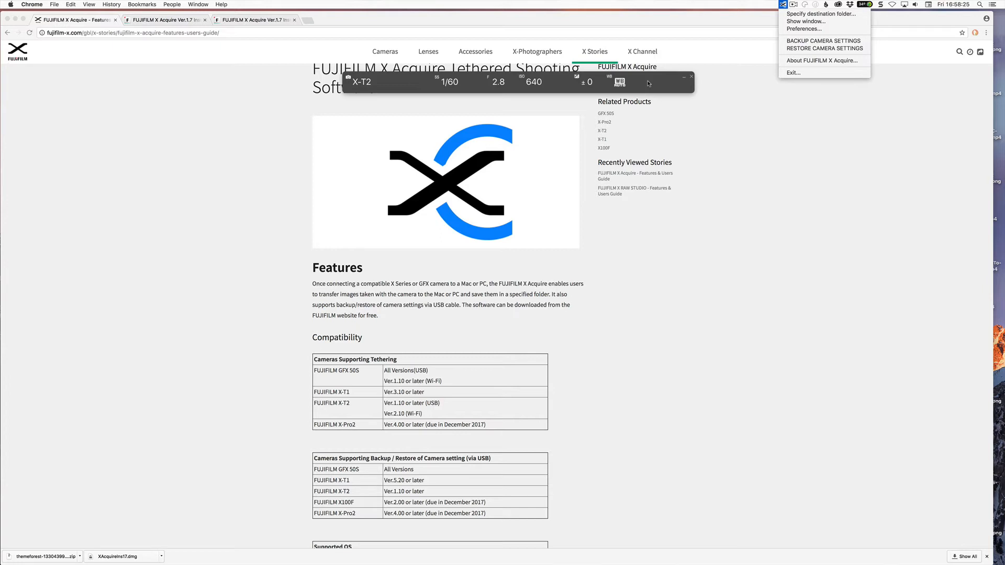
mouse_move(752, 159)
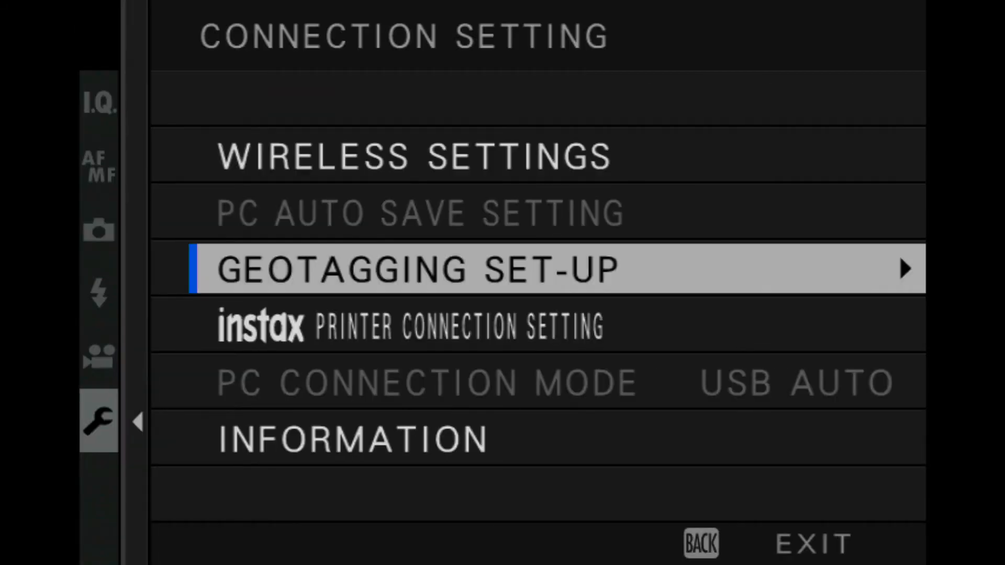
Step down through the X-T2's Connection Setting items.
key("down")
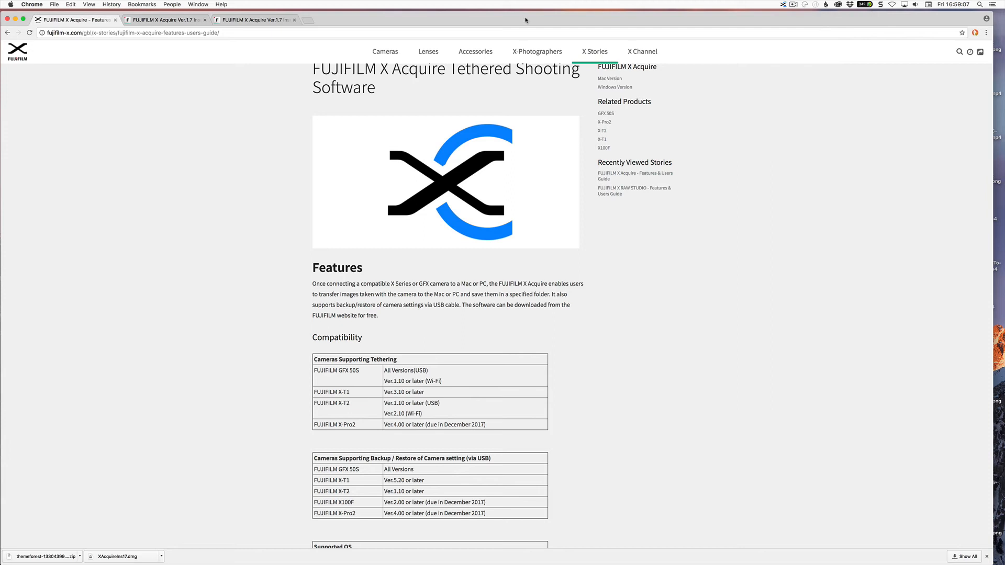
Switch to FUJIFILM X RAW STUDIO to bring up the X-T2 browser.
left_click(11, 4)
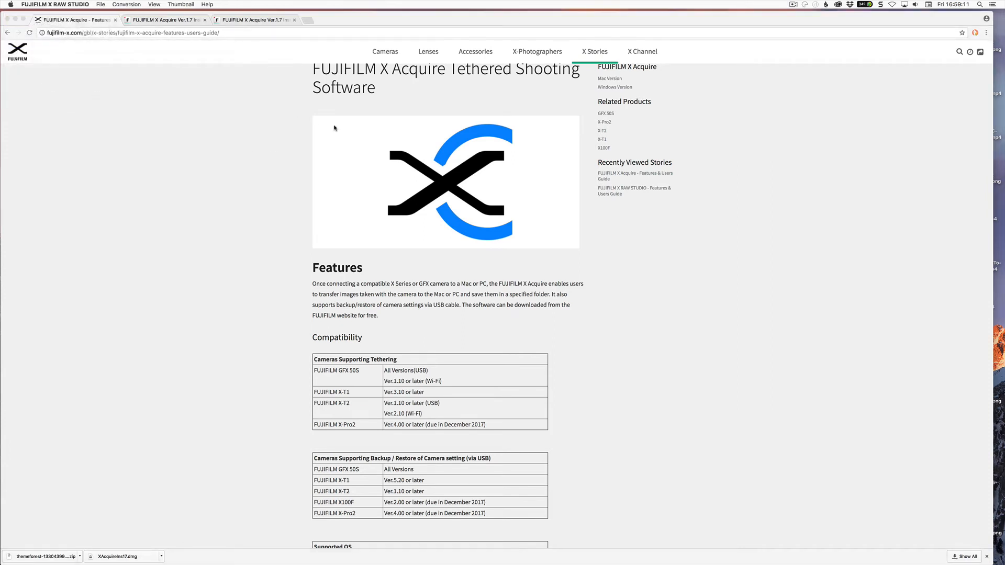
mouse_move(357, 132)
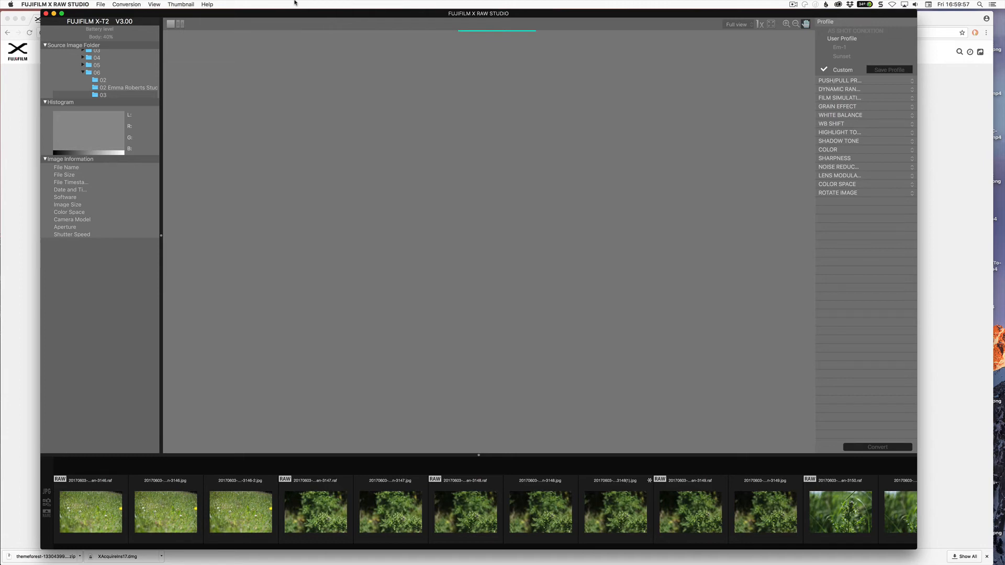
mouse_move(373, 145)
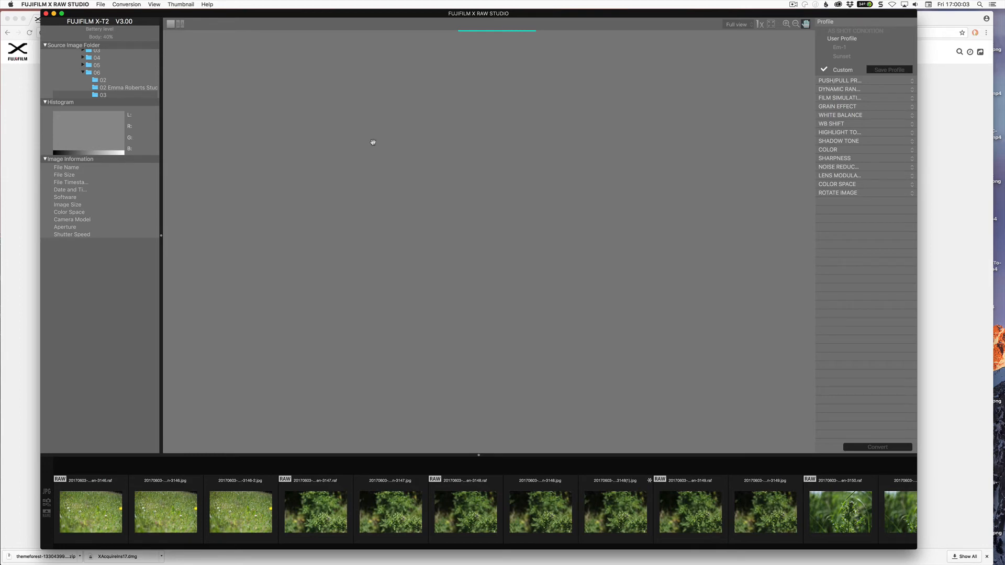
mouse_move(536, 476)
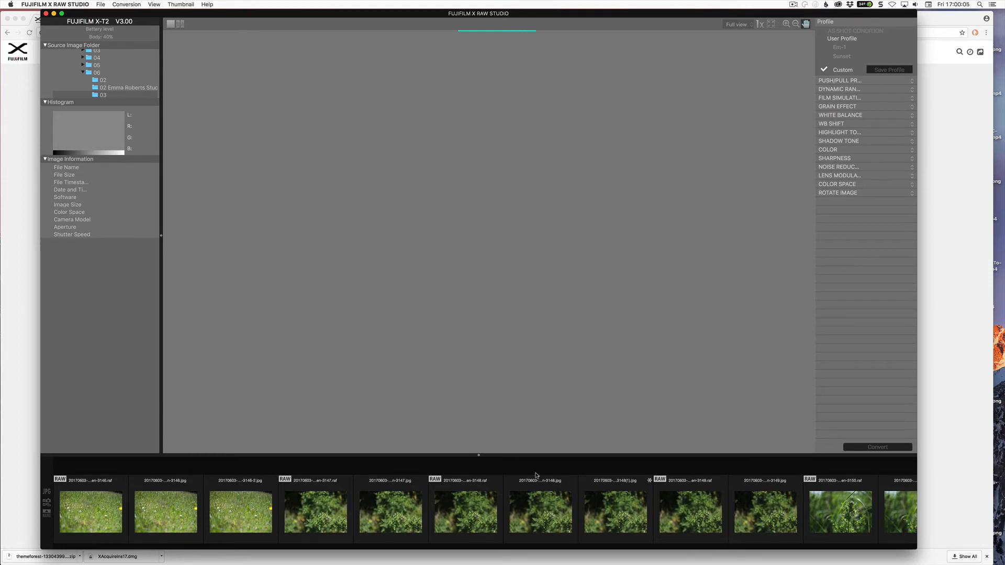
mouse_move(420, 249)
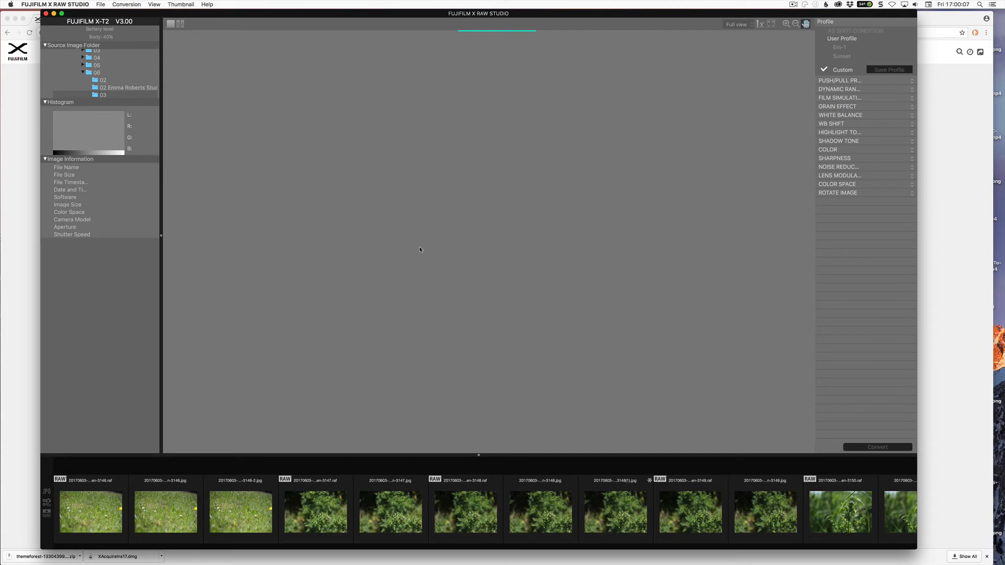
Select the second 02 studio folder in the Source Image Folder tree.
left_click(126, 88)
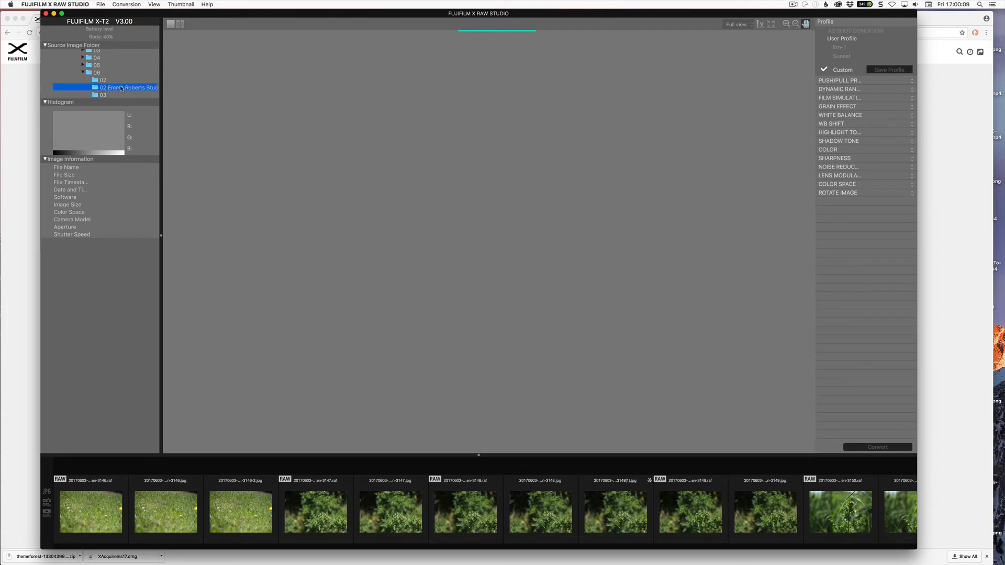
left_click(122, 88)
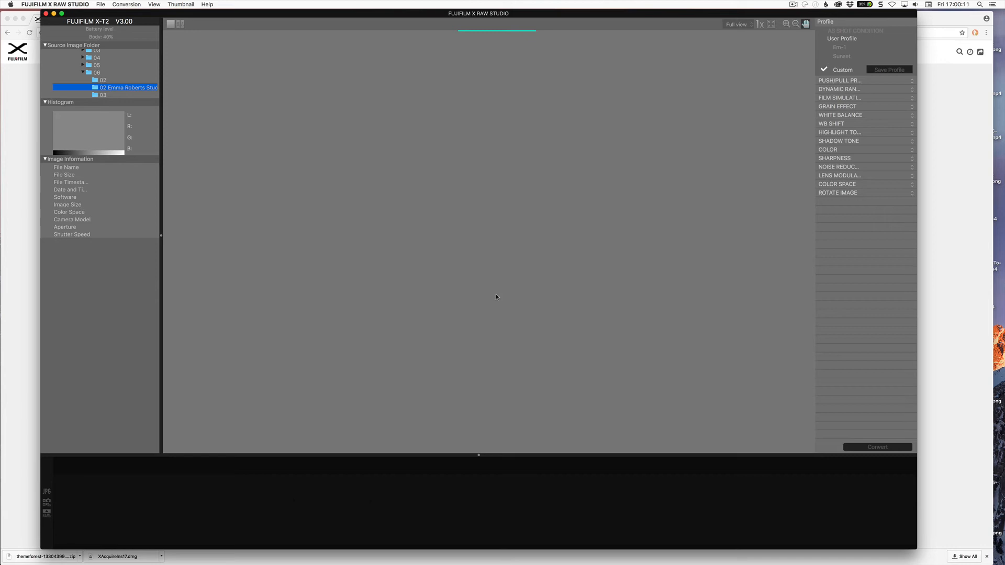
mouse_move(482, 325)
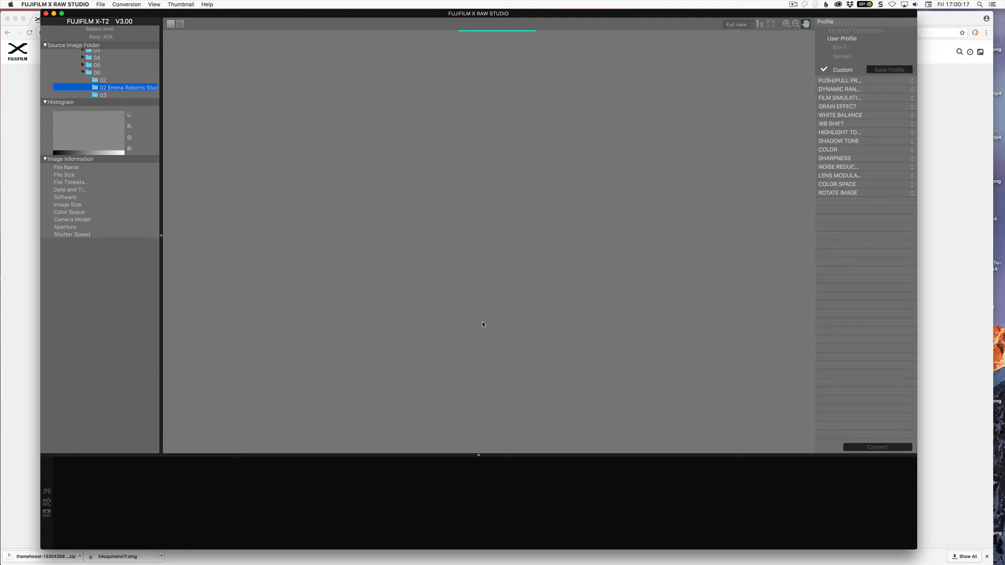
mouse_move(327, 347)
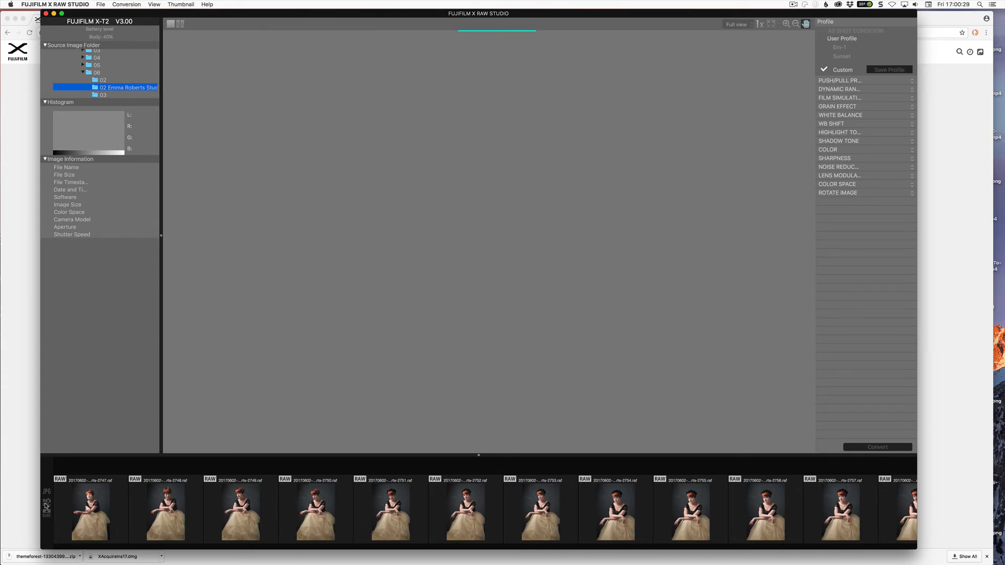
Preview the first studio portrait and apply the Em-1 conversion profile.
left_click(90, 510)
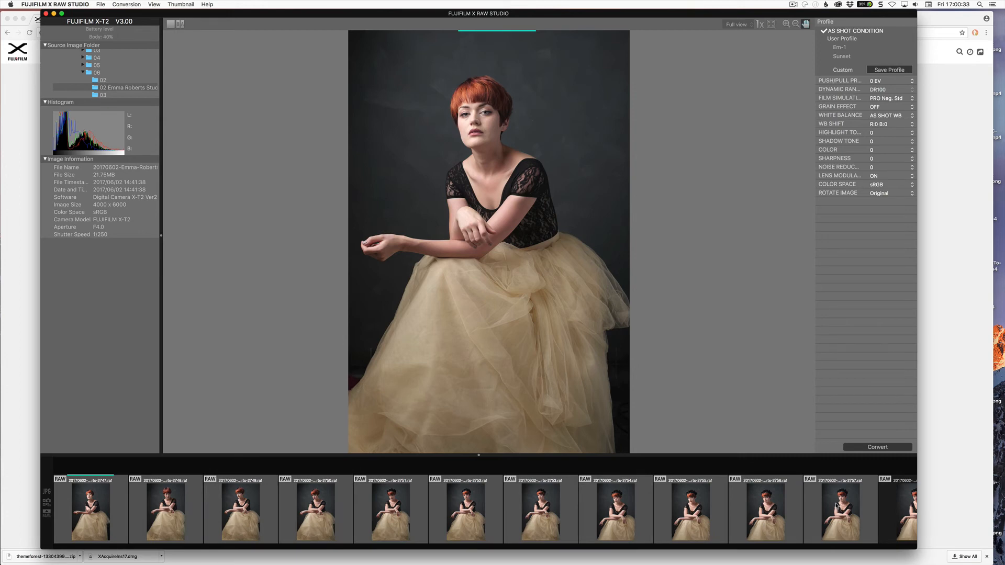
left_click(840, 47)
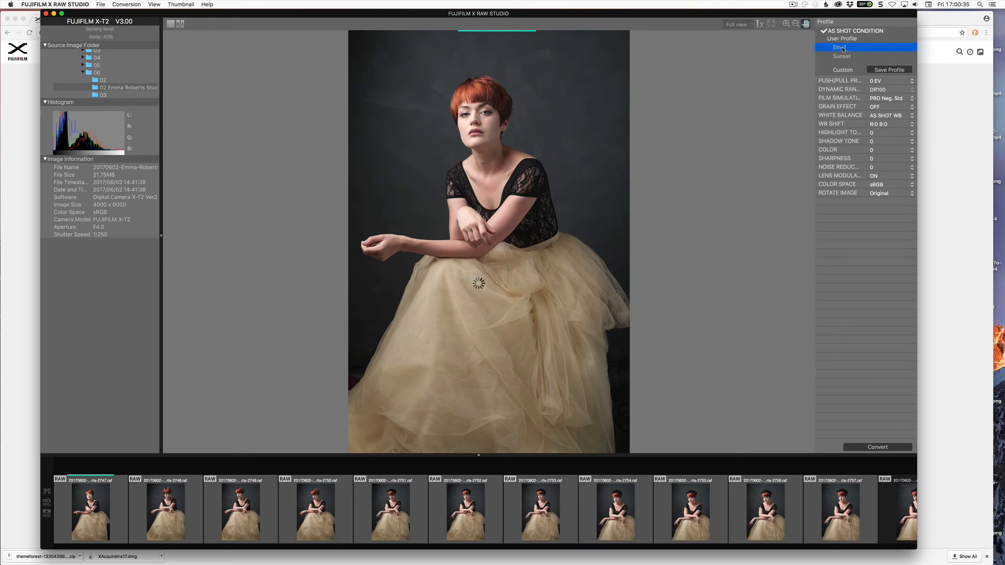
left_click(839, 47)
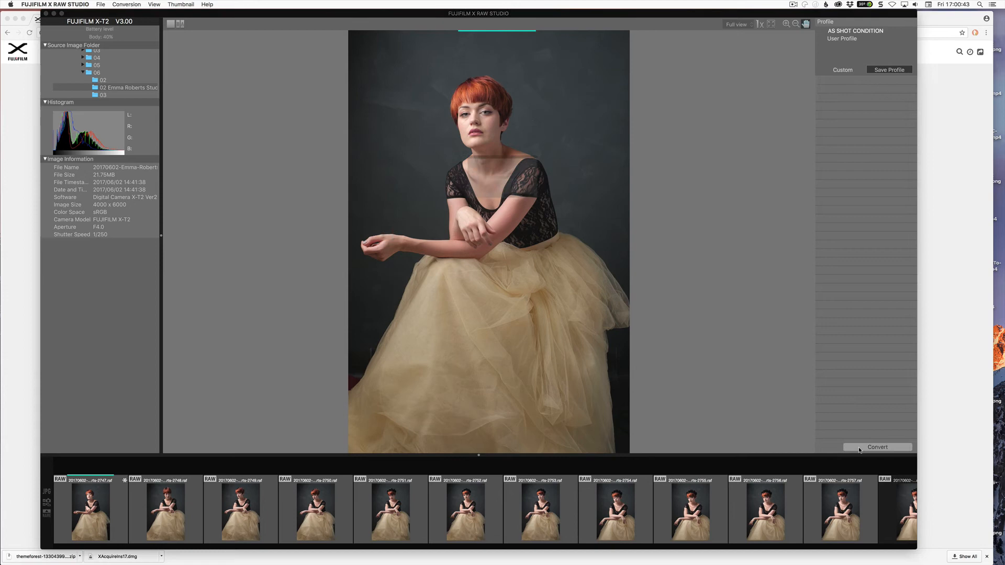
Start the JPEG conversion of the studio RAW portraits and let the files write.
left_click(877, 446)
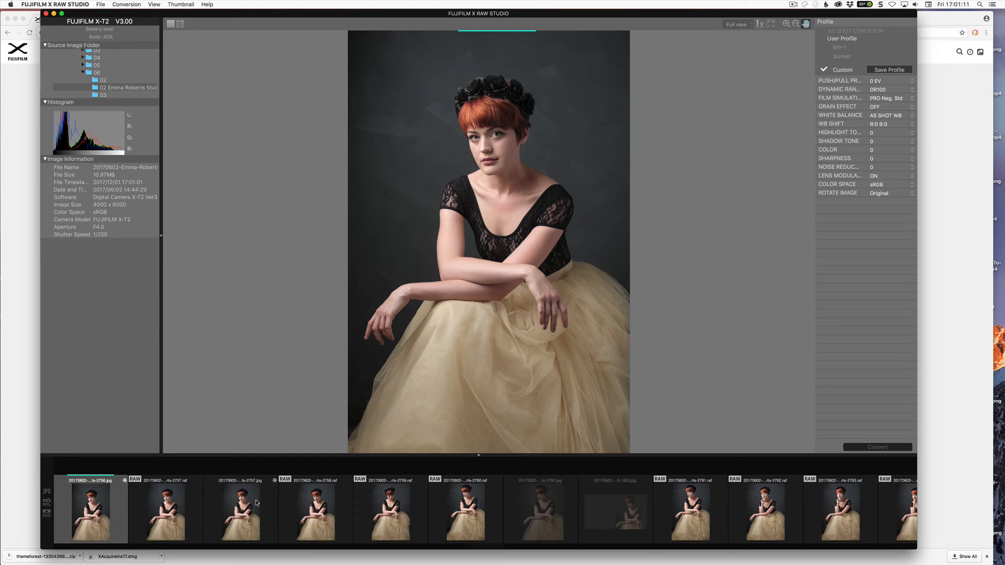
mouse_move(177, 502)
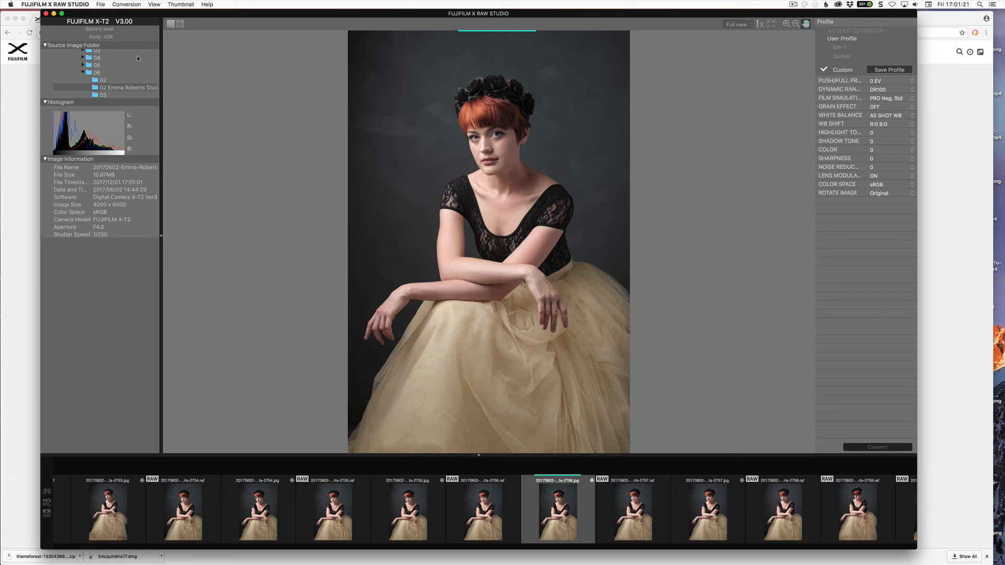
Open the 03 plant folder to list its RAW files and JPEG copies.
left_click(103, 95)
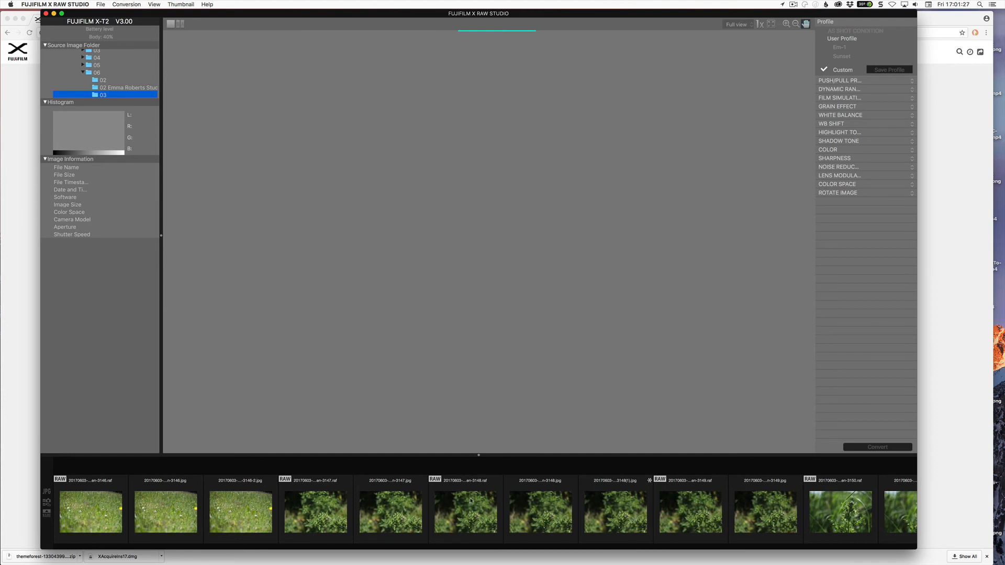
mouse_move(555, 488)
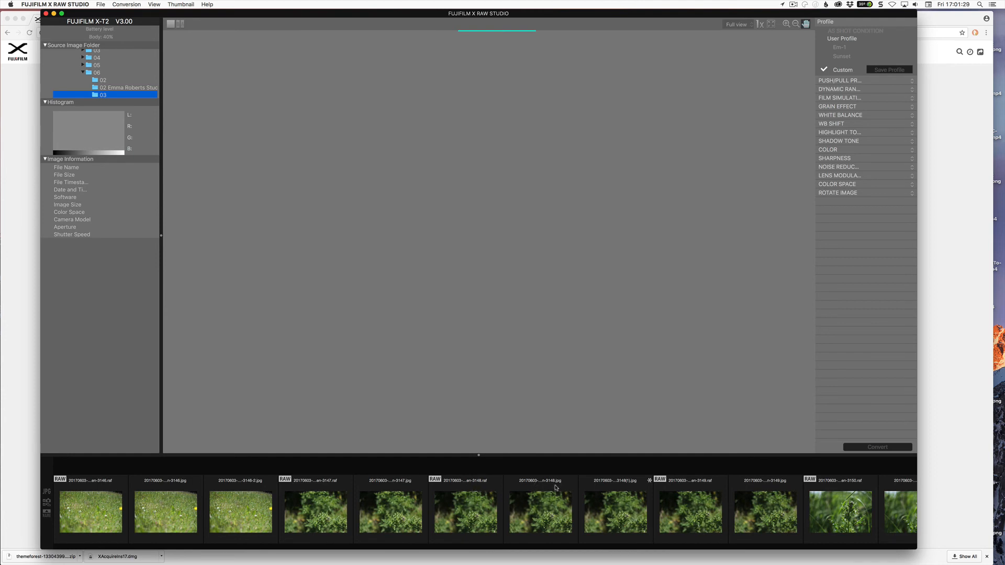
mouse_move(636, 482)
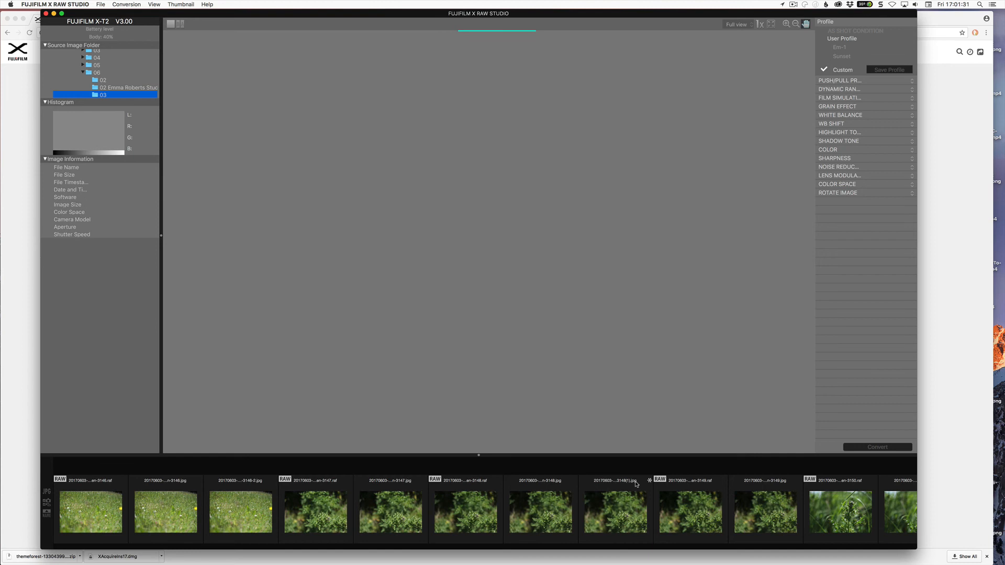
mouse_move(627, 484)
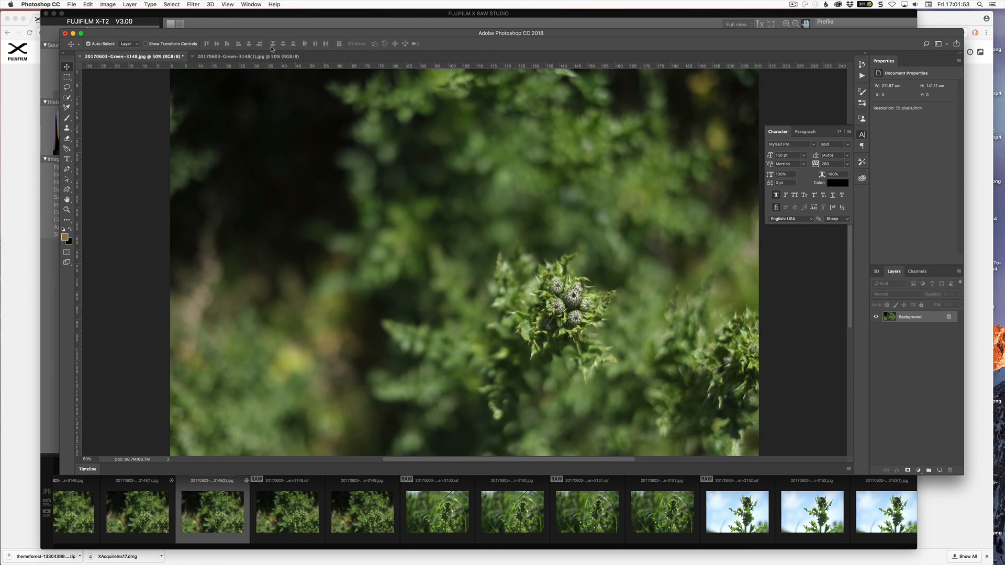
Add the second thistle JPEG as Layer 1 and set it to Difference blend mode.
left_click(247, 56)
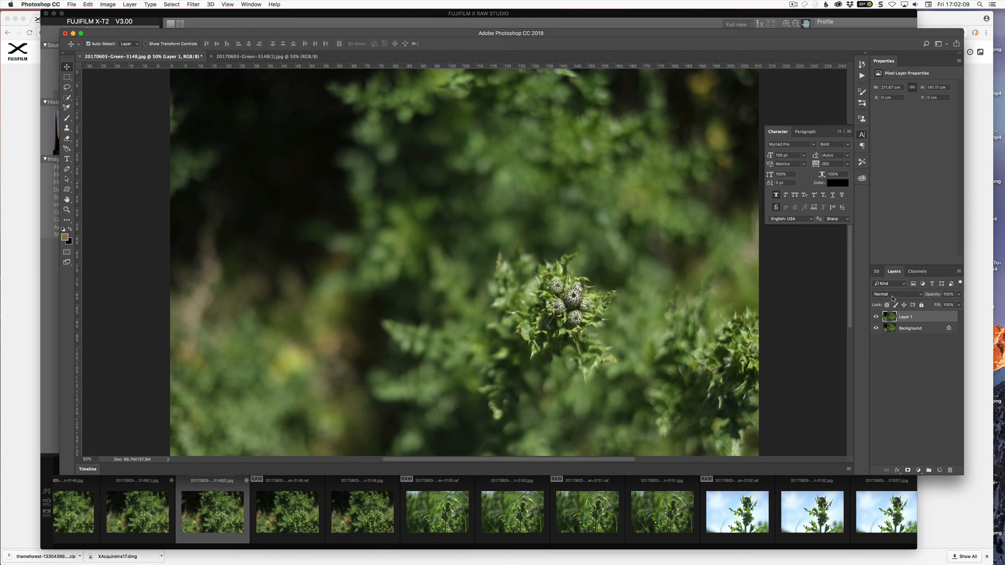
left_click(893, 294)
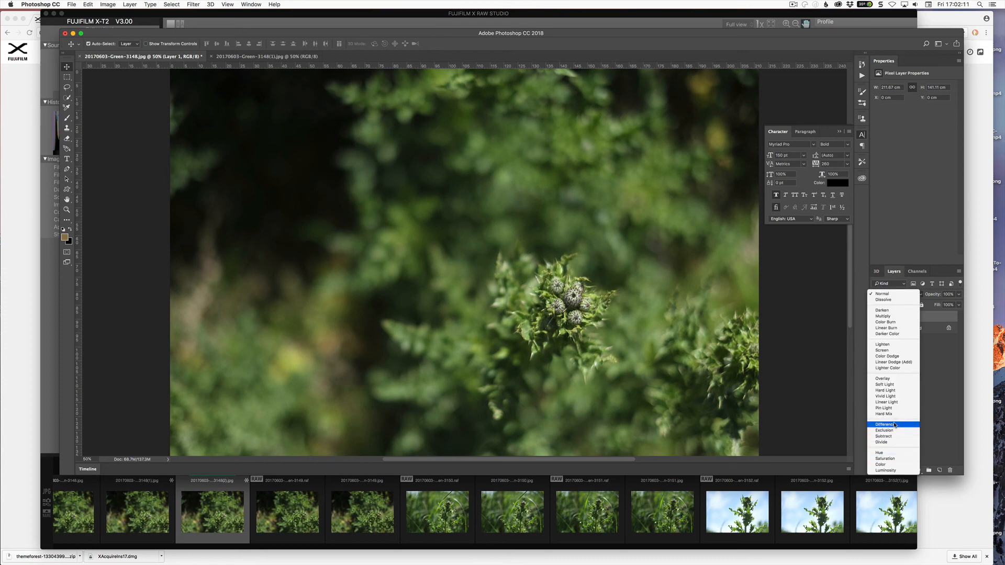
left_click(884, 424)
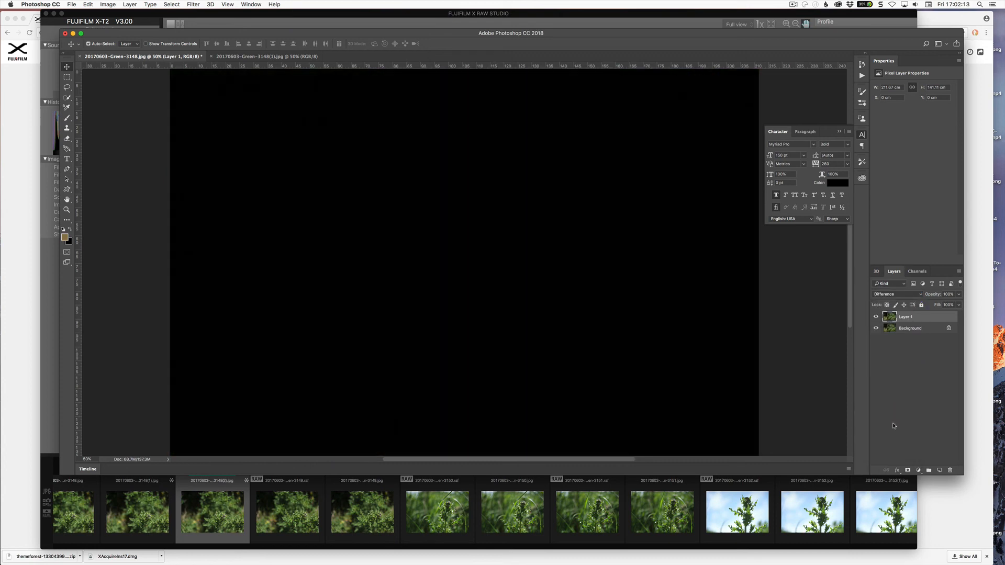